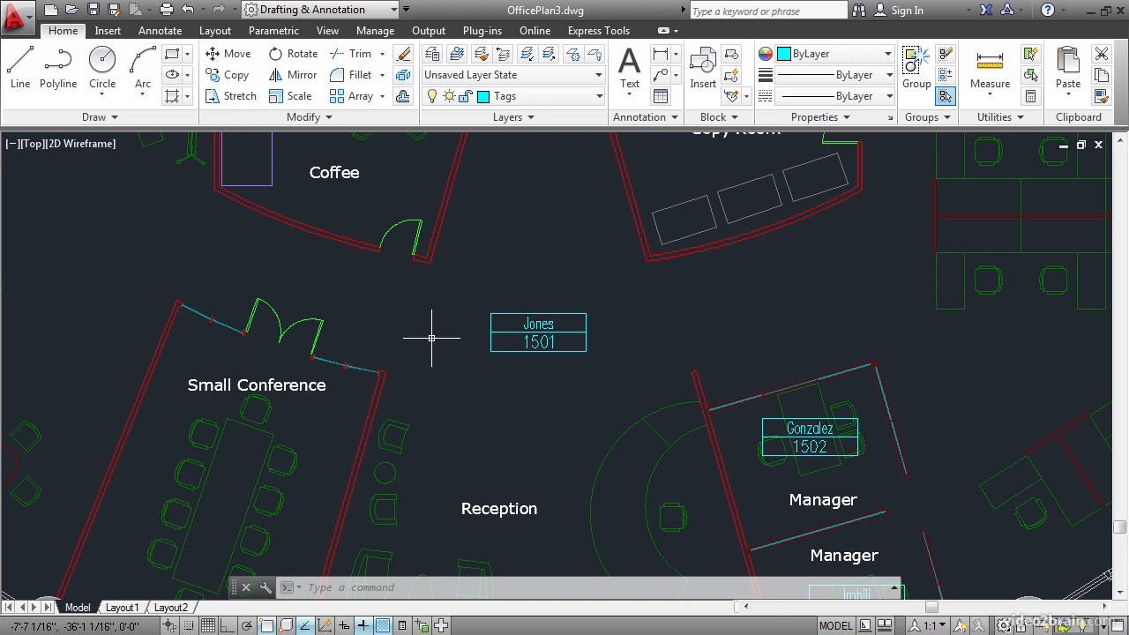
mouse_move(421, 331)
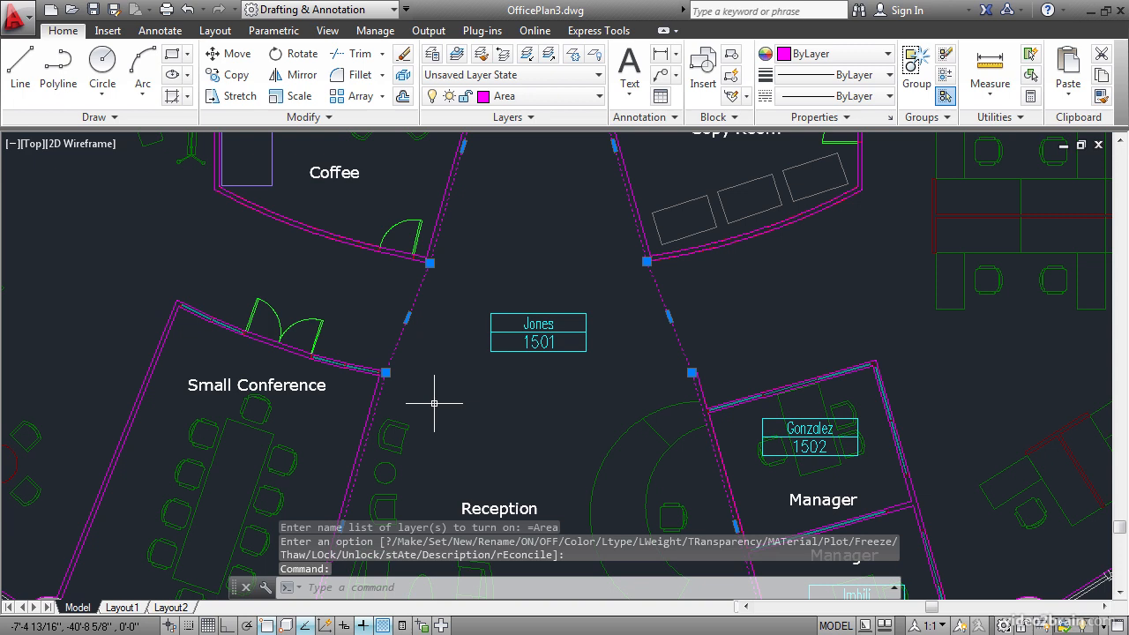
mouse_move(464, 374)
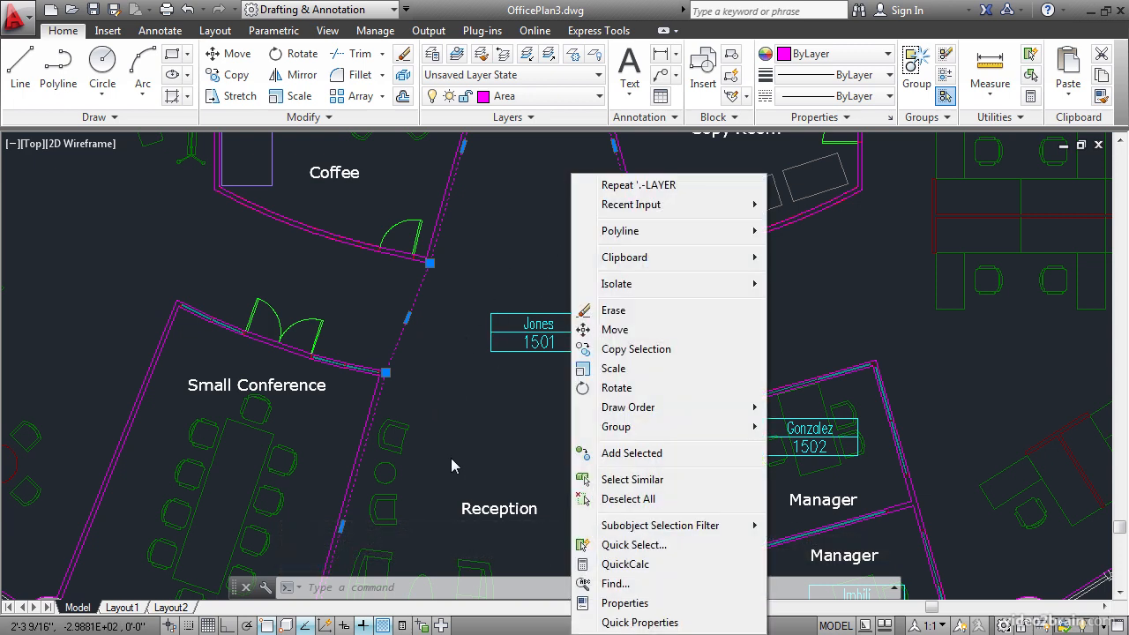
Step: Deselect the magenta Area boundary polyline around Reception
click(625, 603)
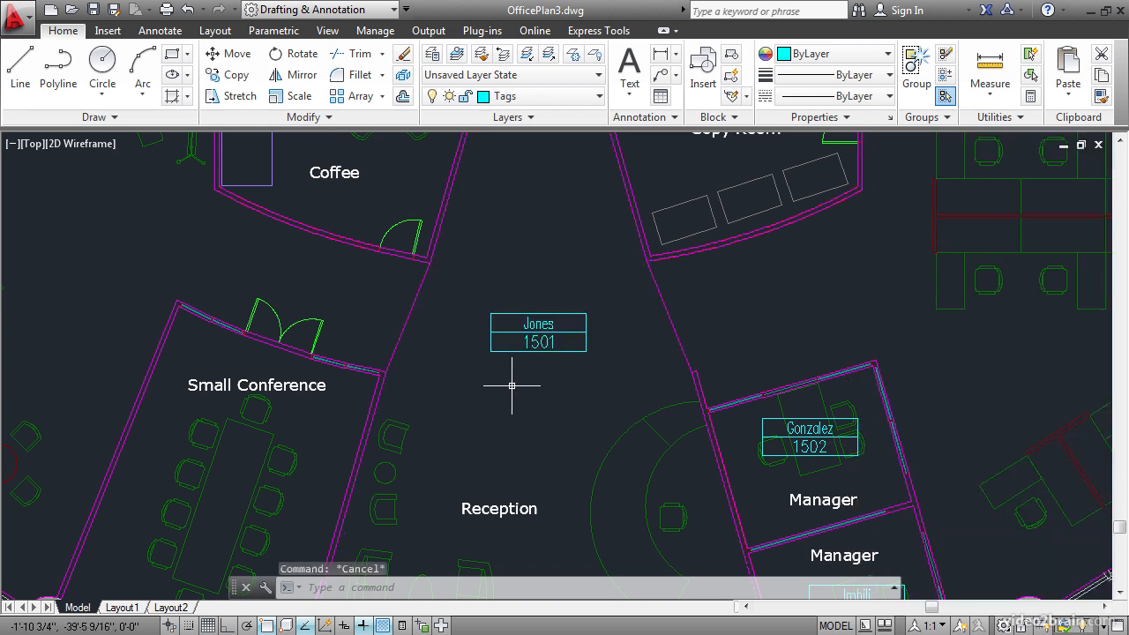
Step: Start a single-line text with MC justification placed just below the 1501 room number
scroll(up, 3)
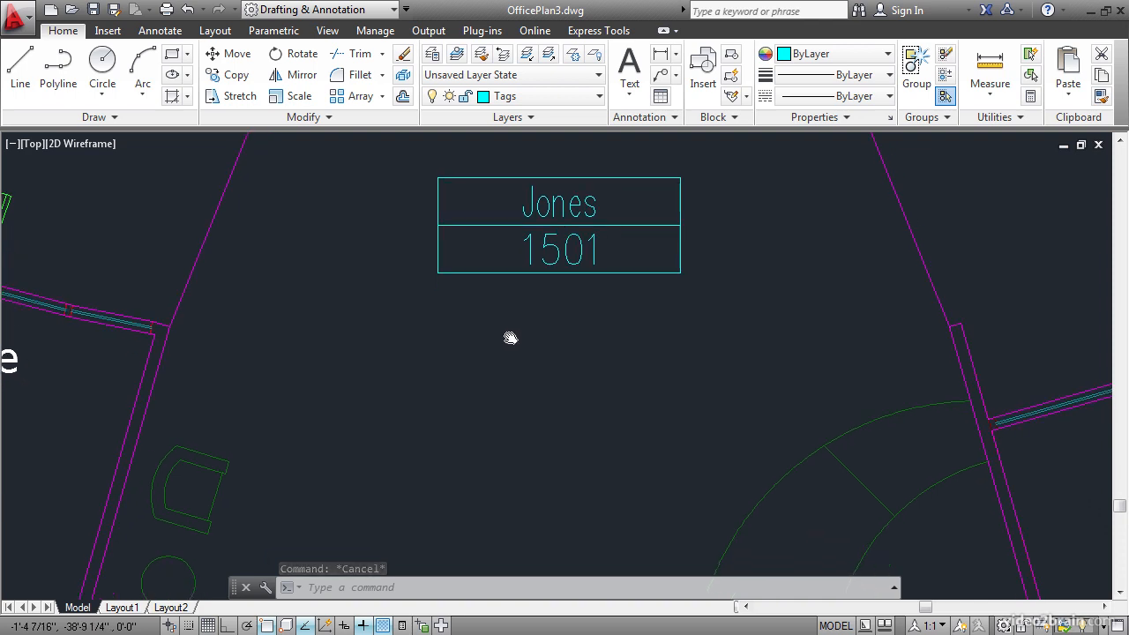
mouse_move(531, 300)
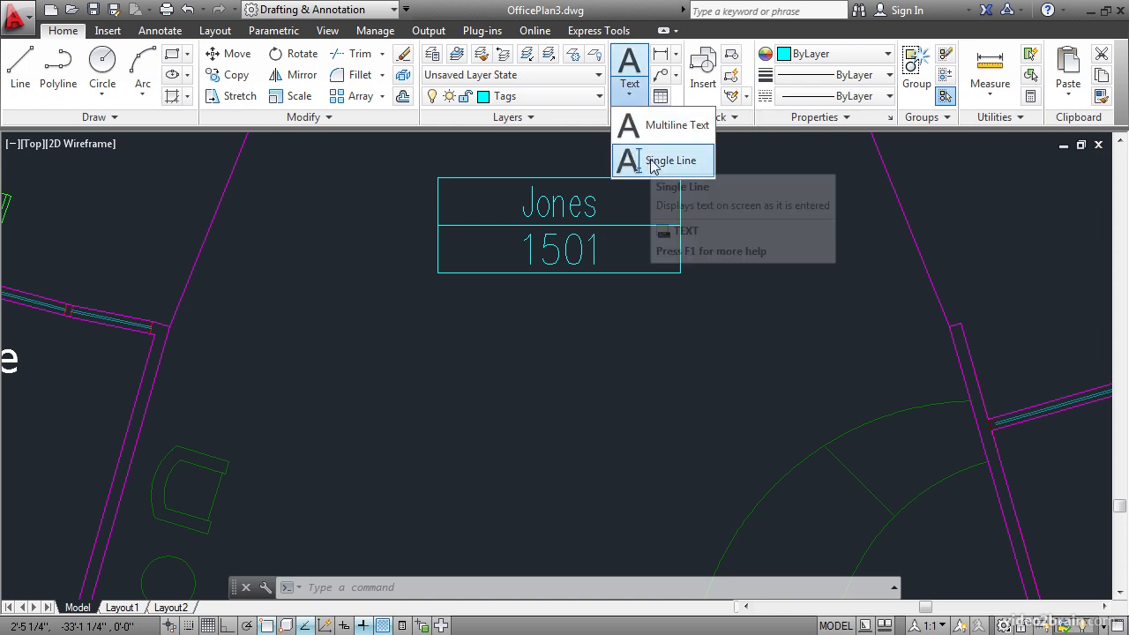
click(670, 159)
text(MC)
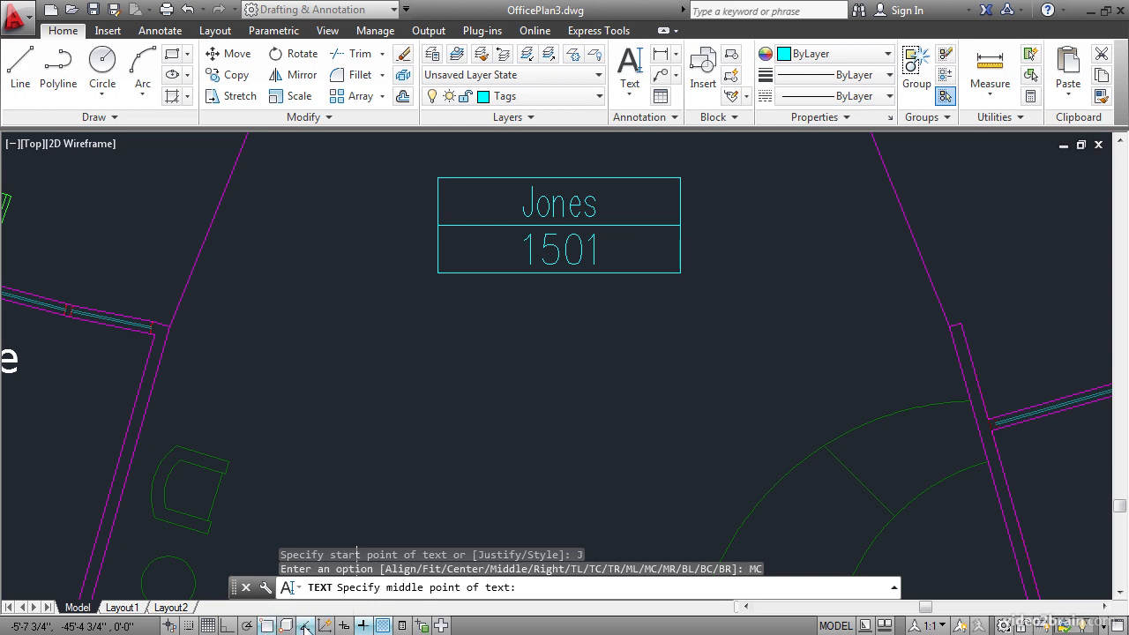
mouse_move(360, 624)
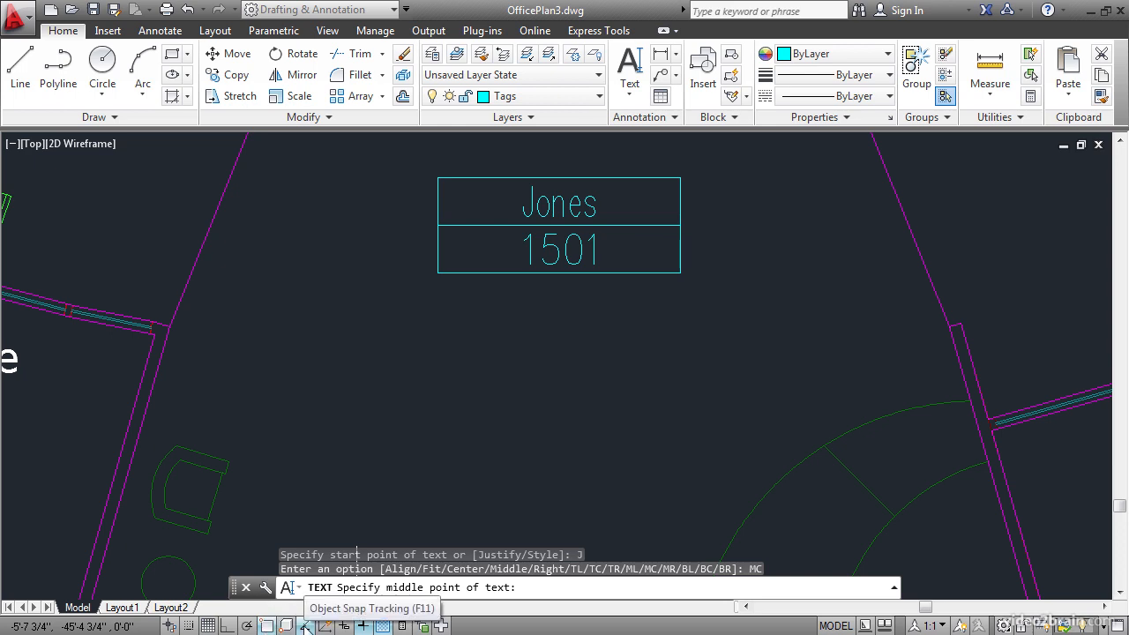
mouse_move(564, 286)
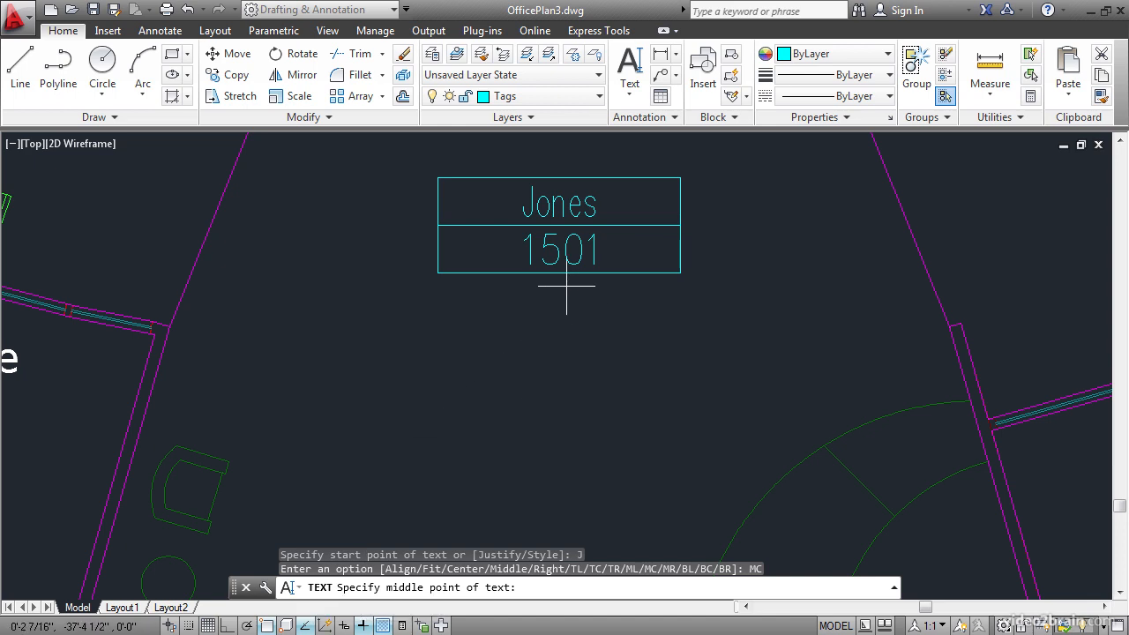
mouse_move(559, 282)
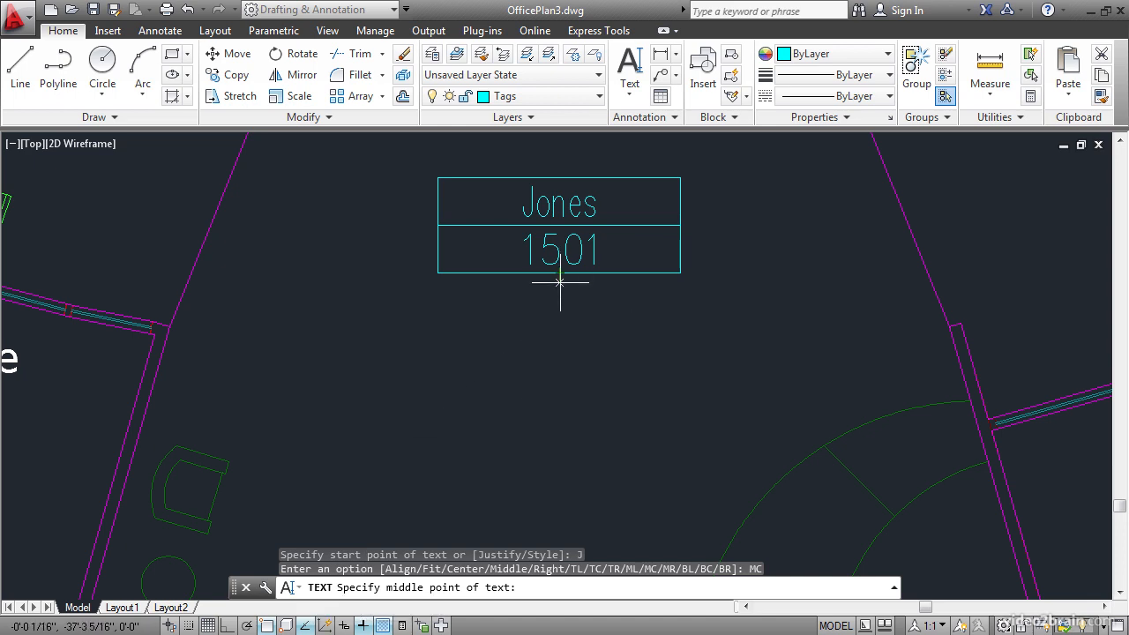
mouse_move(561, 303)
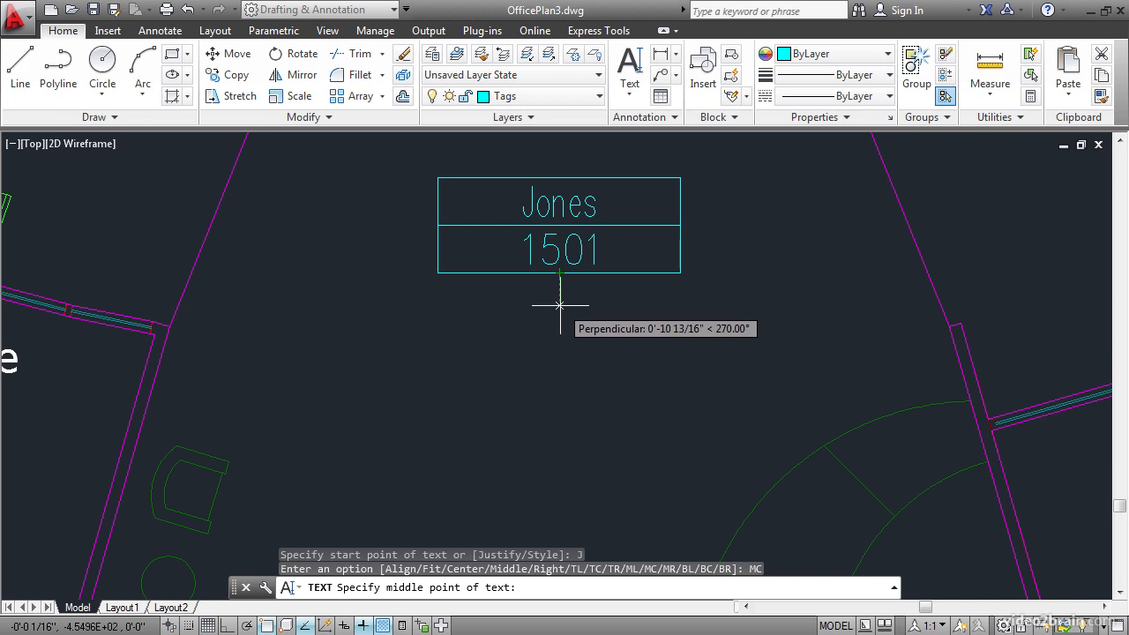
mouse_move(561, 304)
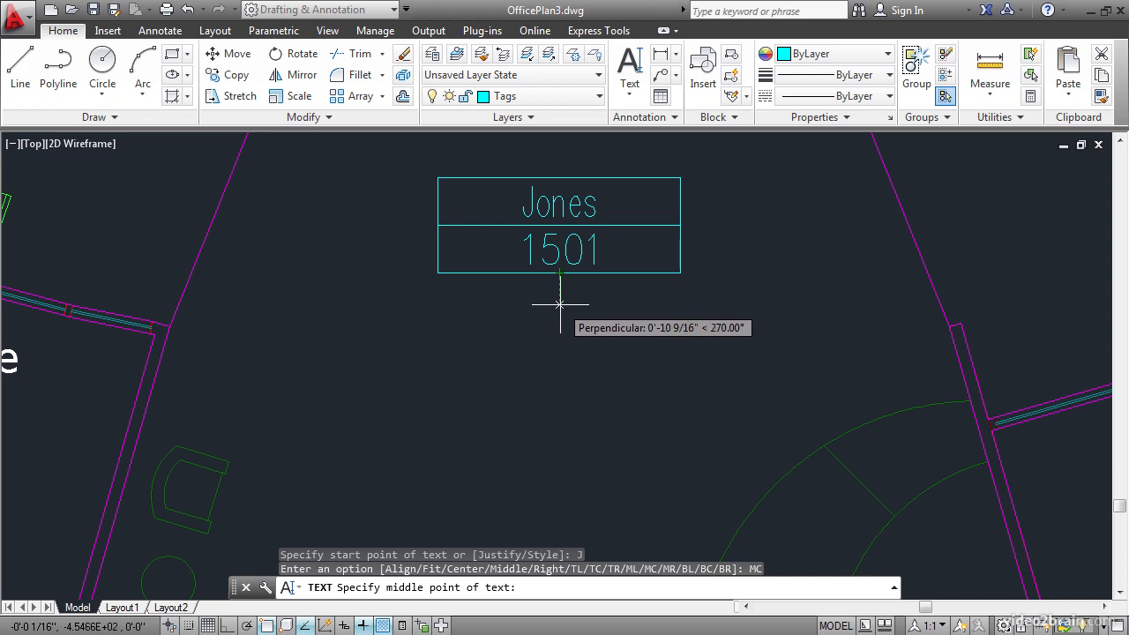
click(404, 381)
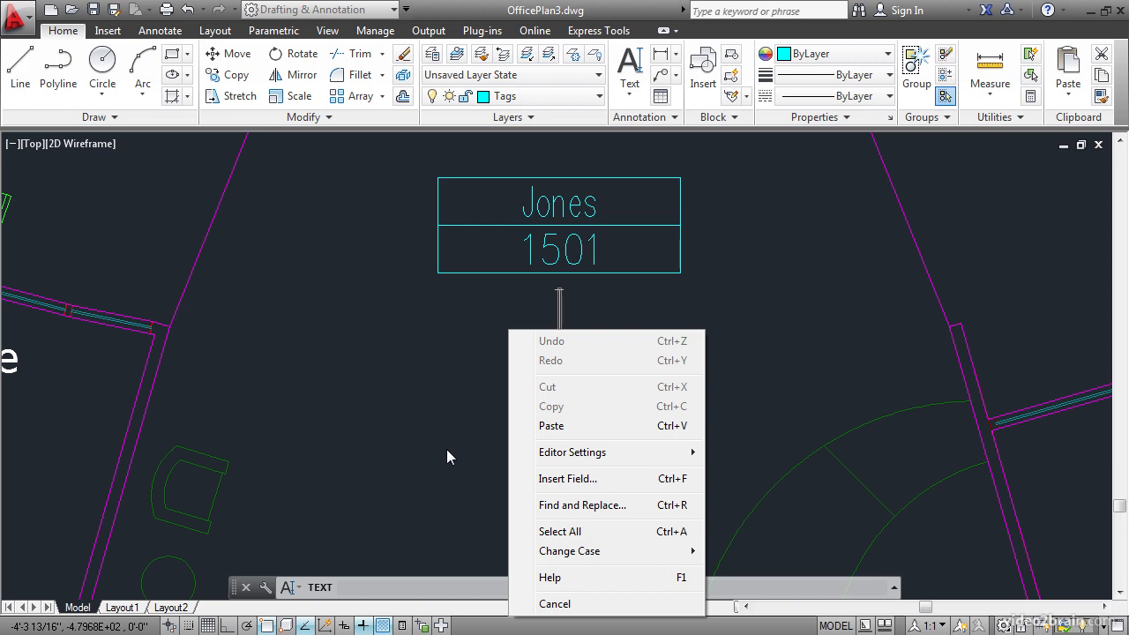
Step: Insert an Object field in the text and pick the boundary polyline as its source
click(568, 478)
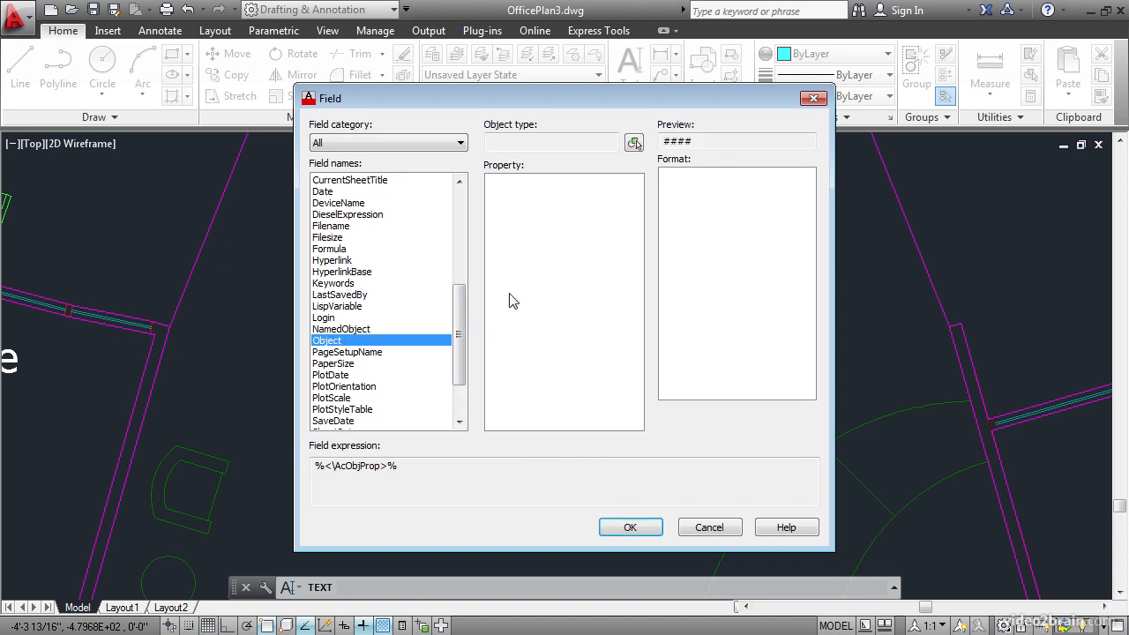
mouse_move(634, 141)
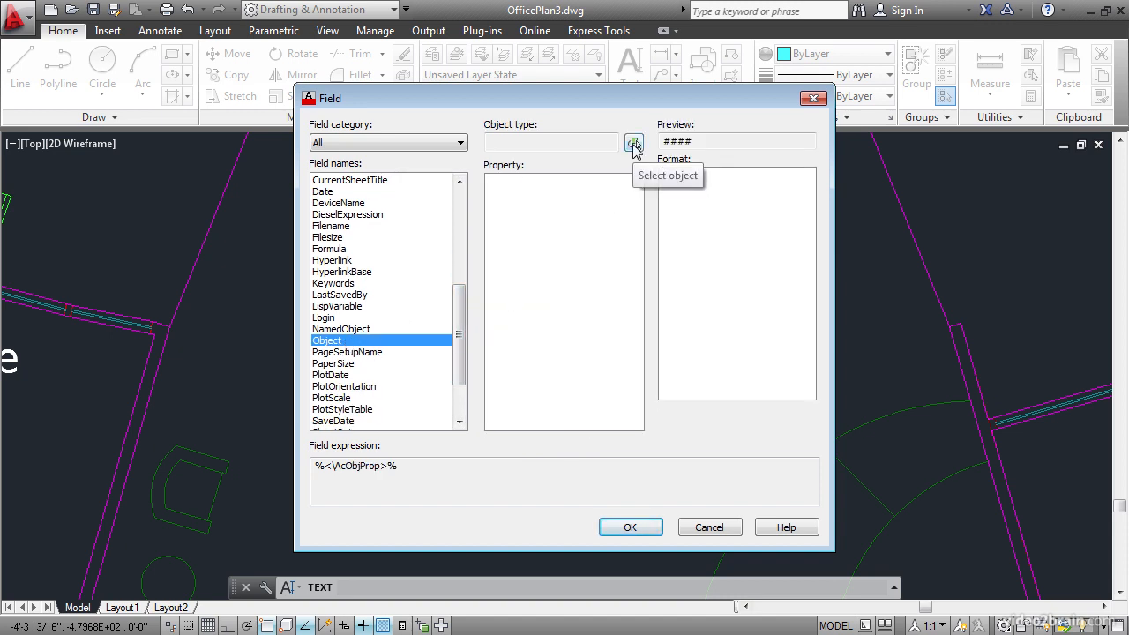
click(633, 141)
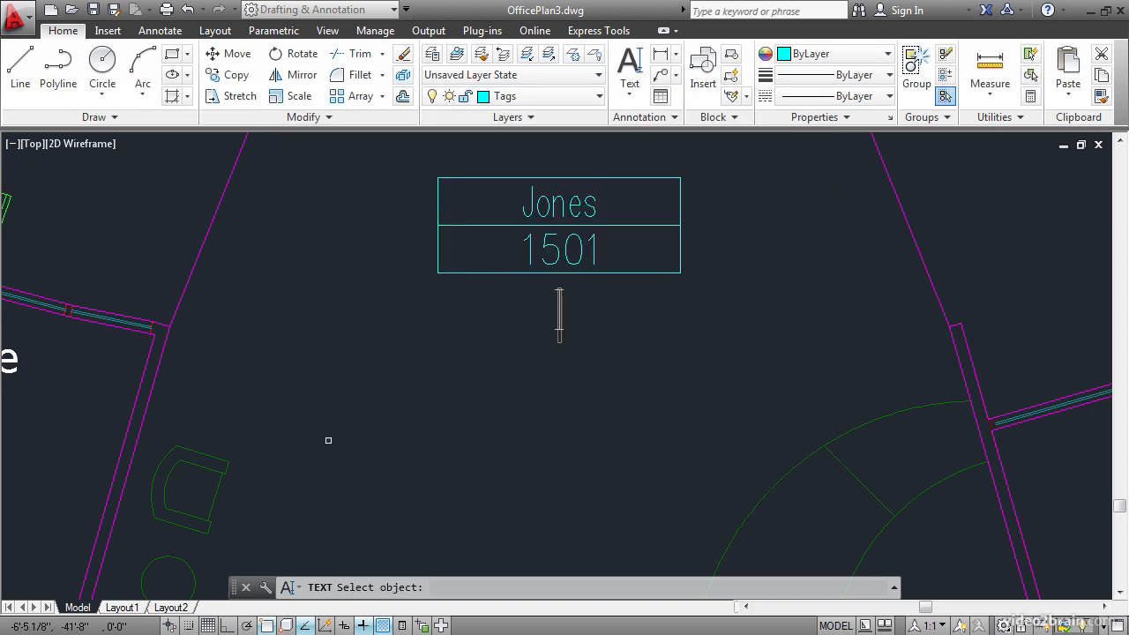
mouse_move(146, 402)
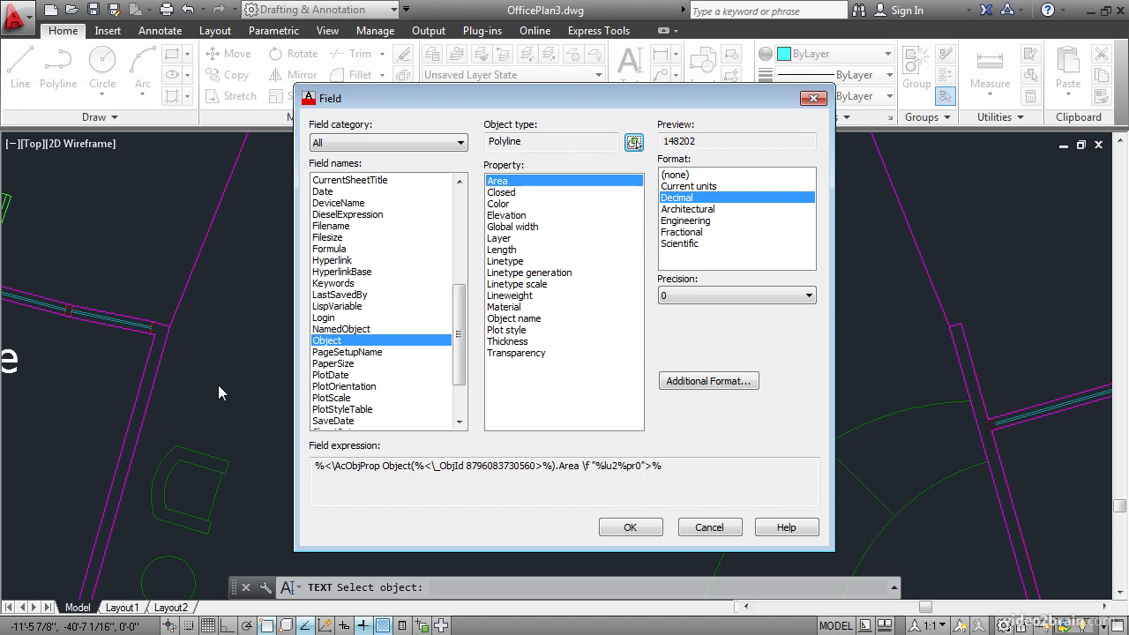
mouse_move(441, 335)
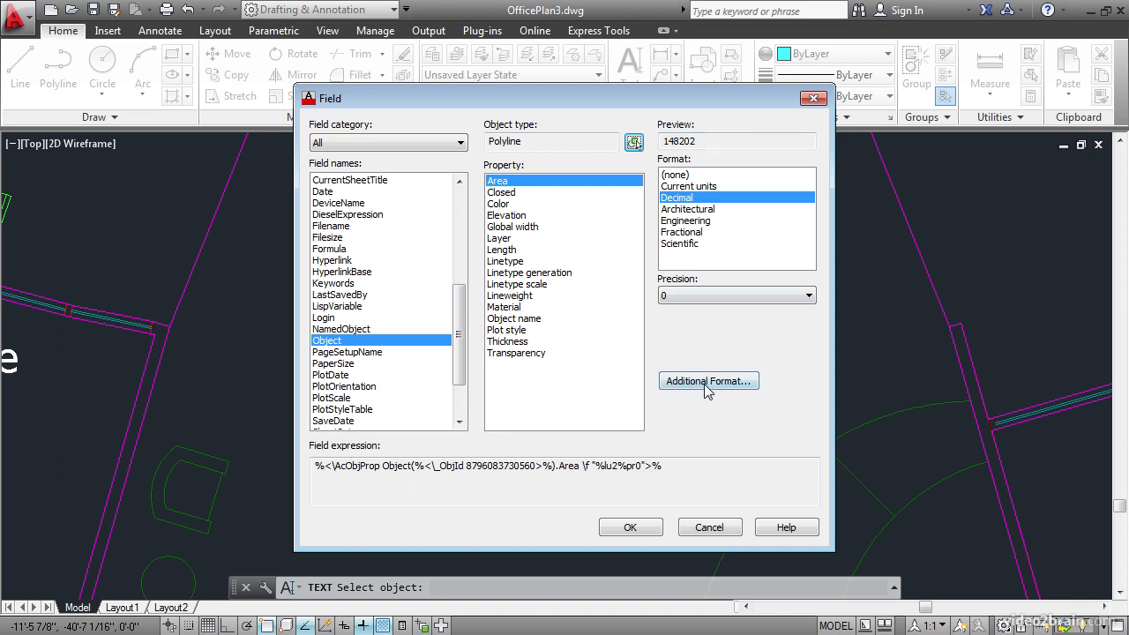
Step: In Additional Format, set conversion factor 1/144 and suffix SF, previewing 1029 SF
click(707, 381)
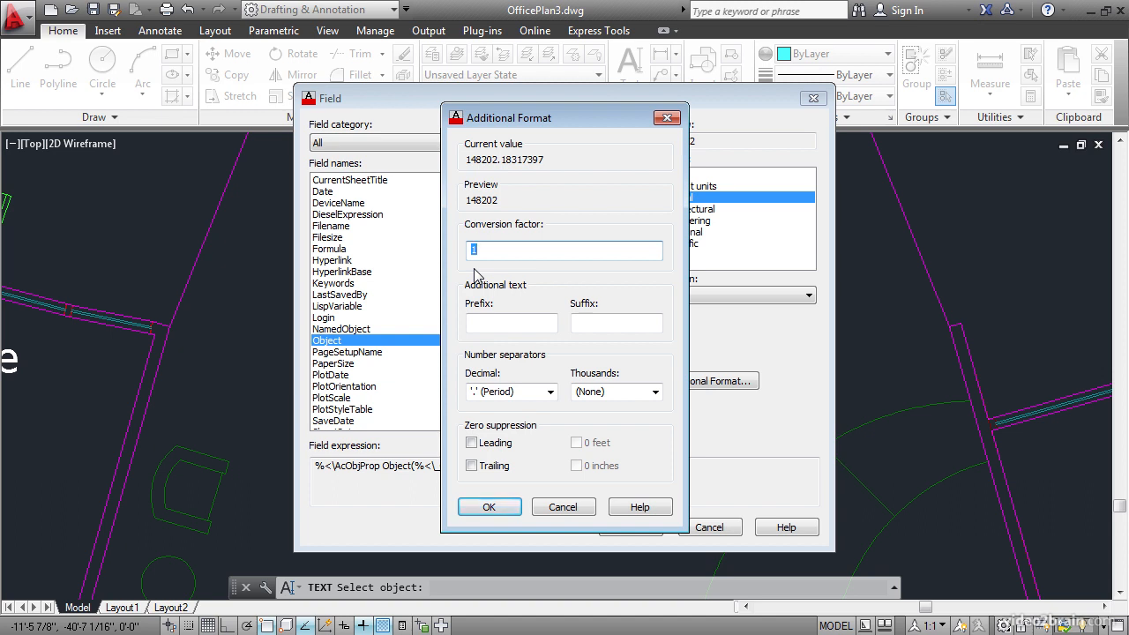
text(/144)
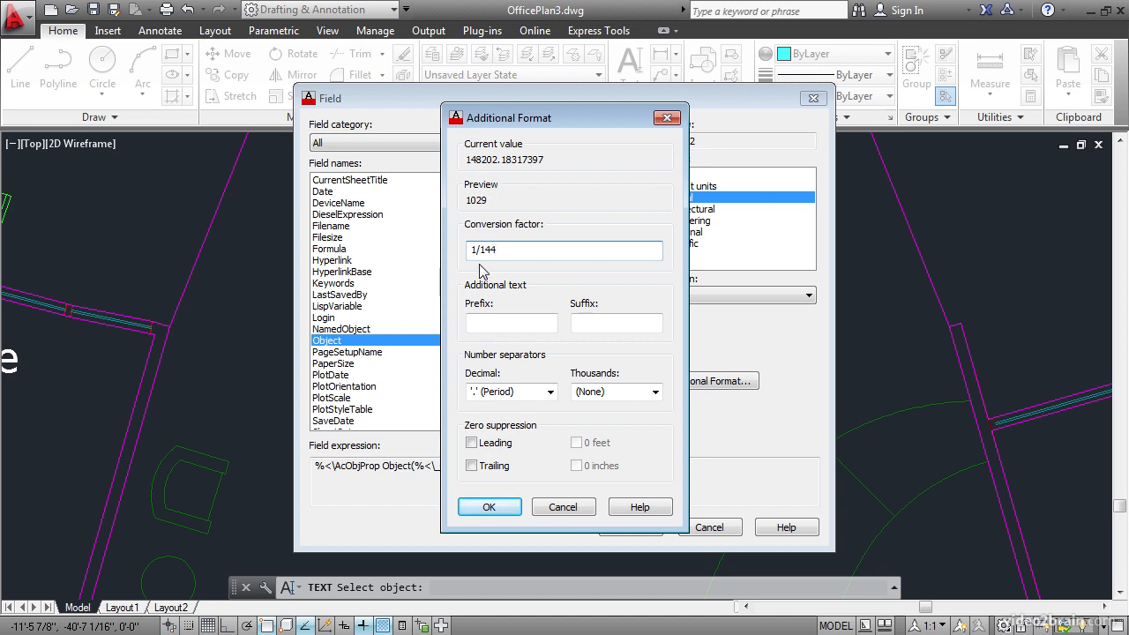
mouse_move(490, 210)
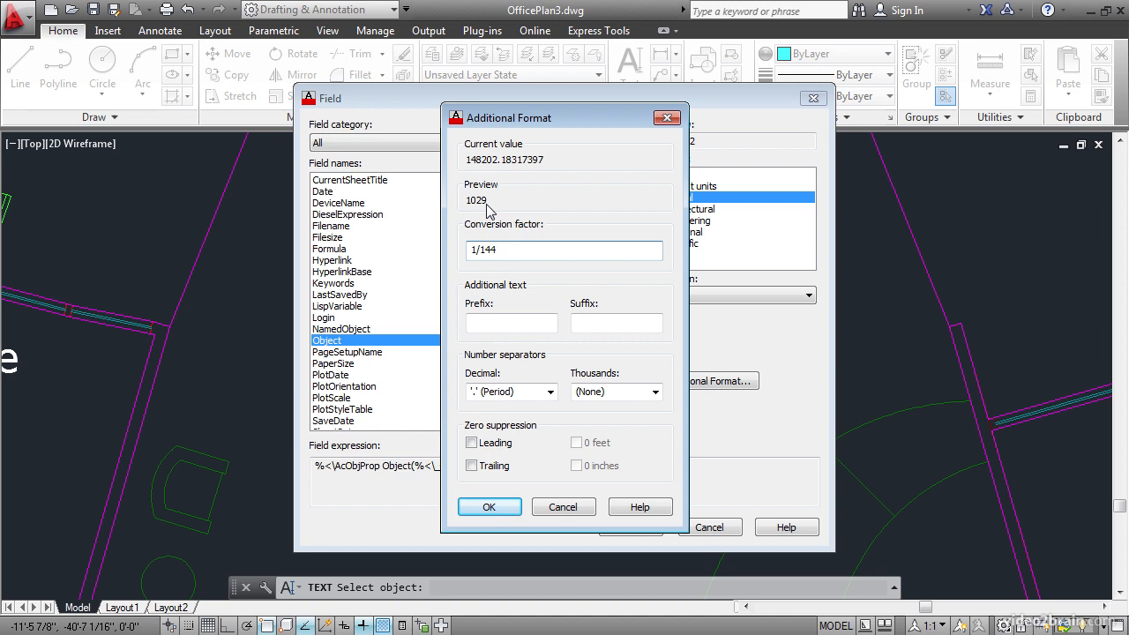
click(564, 251)
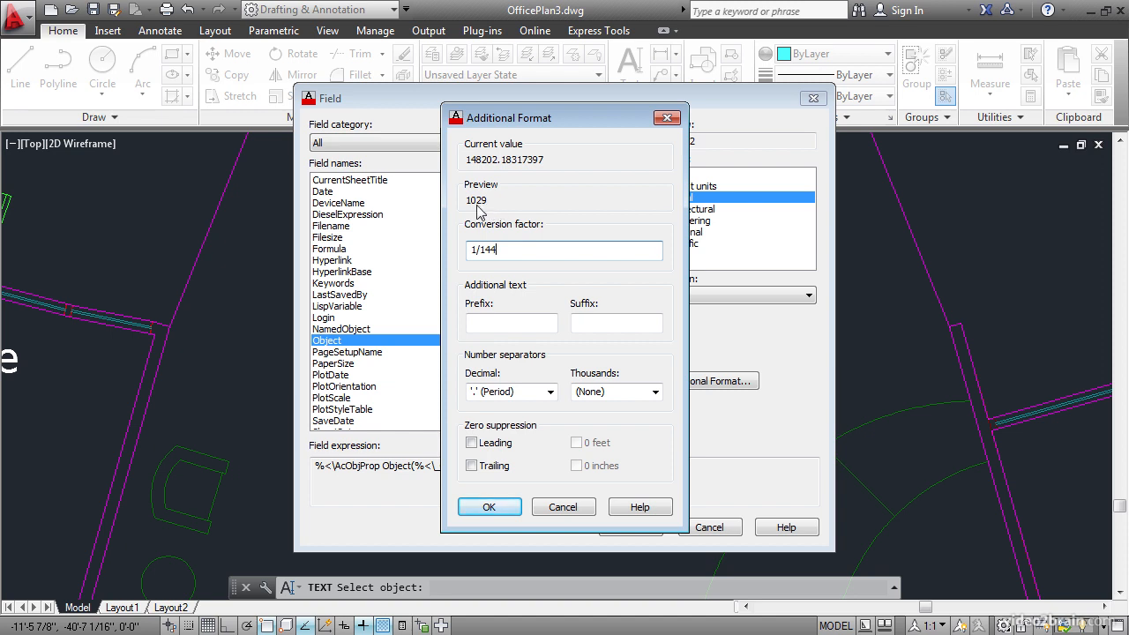
mouse_move(502, 221)
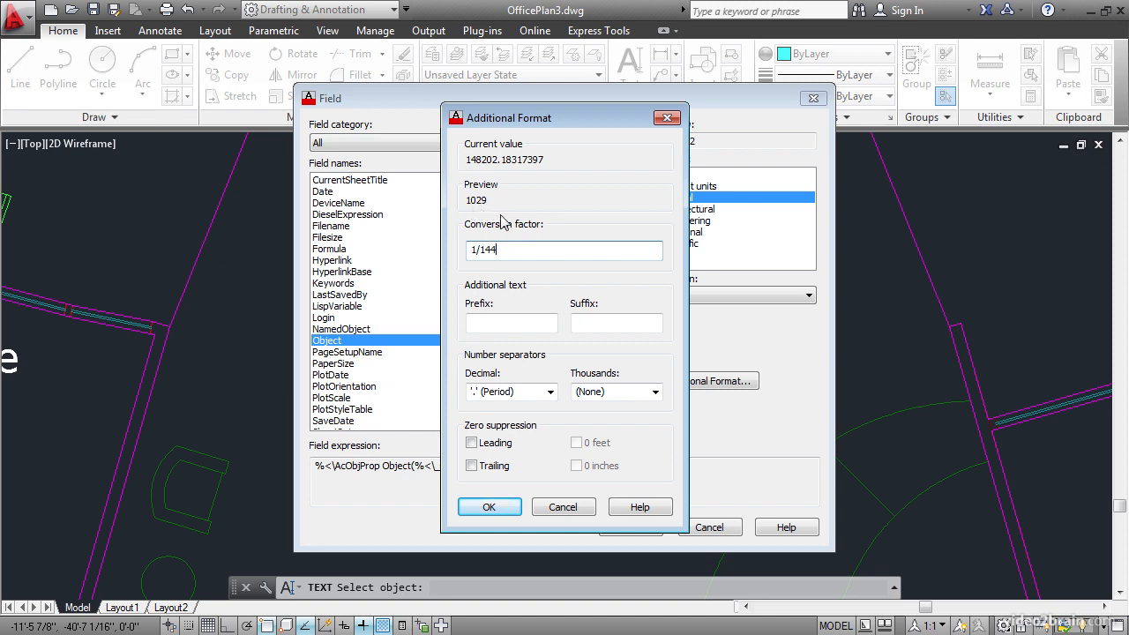
click(617, 325)
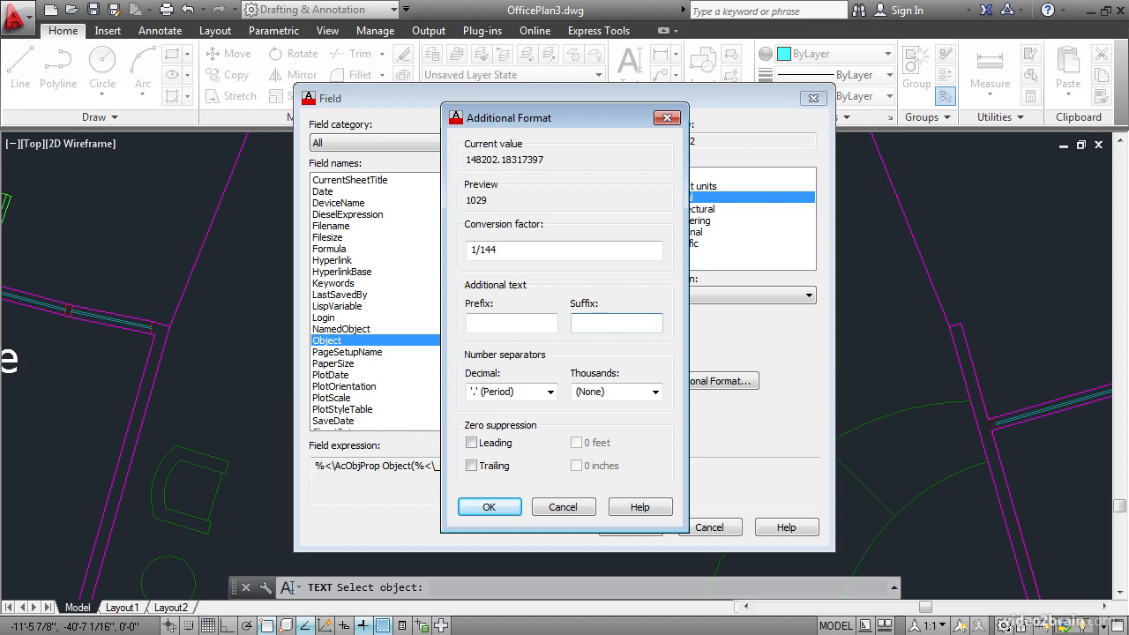
text(SF)
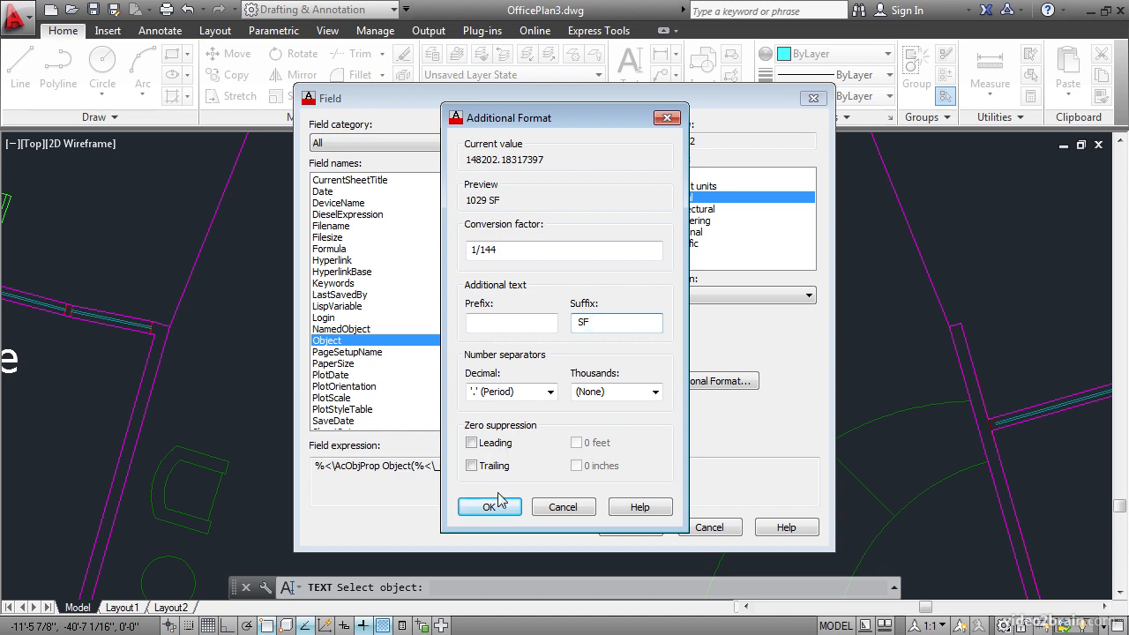
click(491, 506)
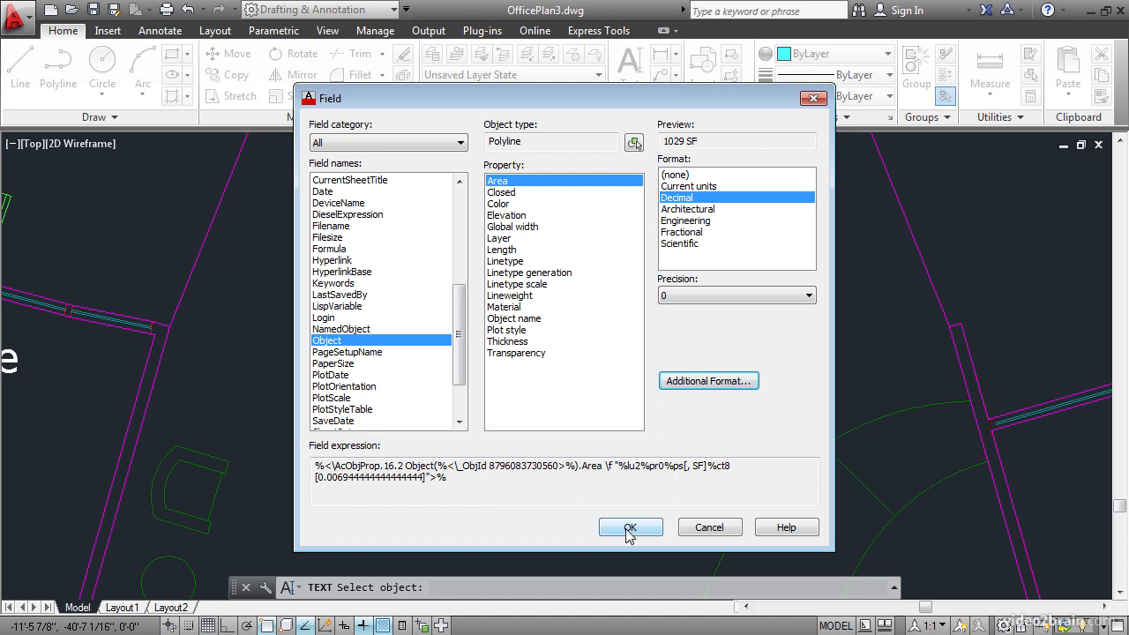
Step: Set precision 0.0 and finish the field text, reading 1029.2 SF under Jones 1501
click(630, 526)
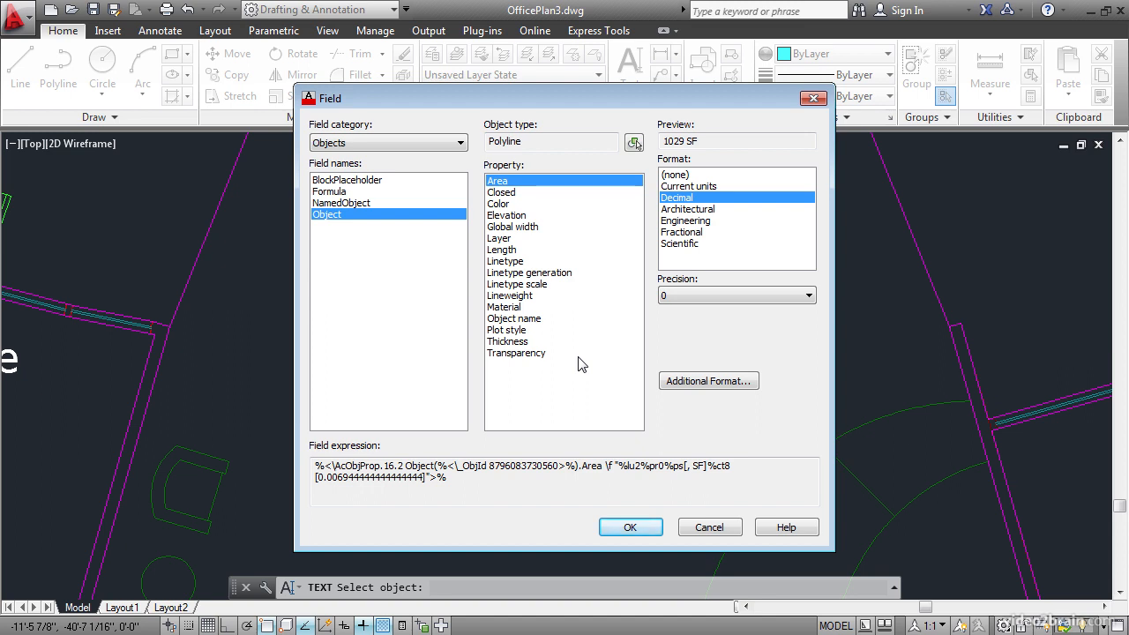
mouse_move(681, 326)
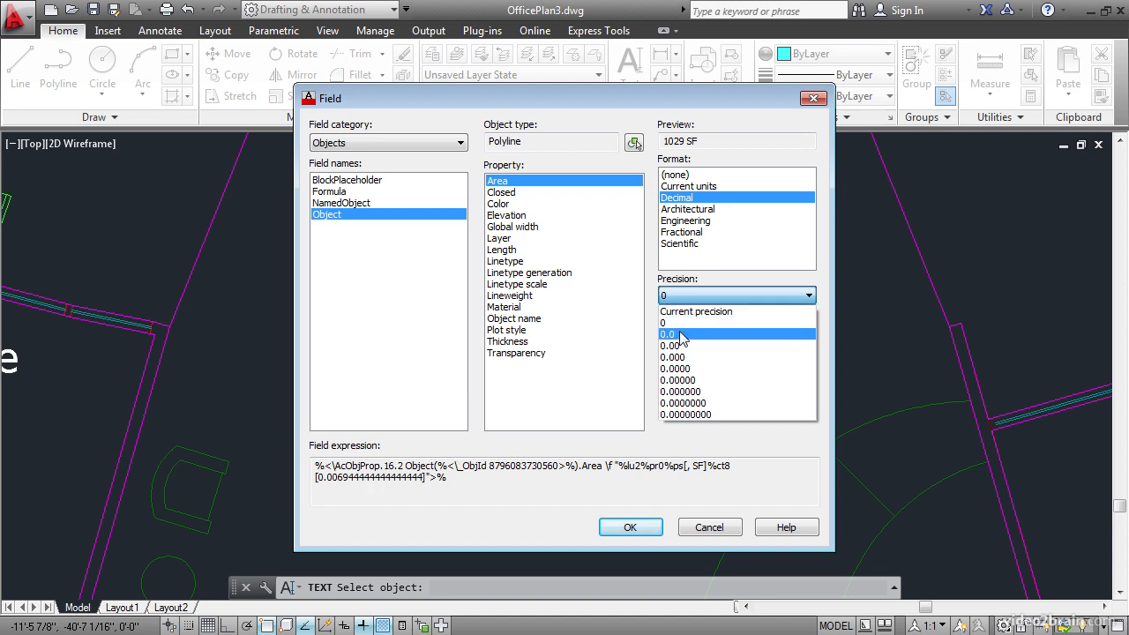
click(672, 333)
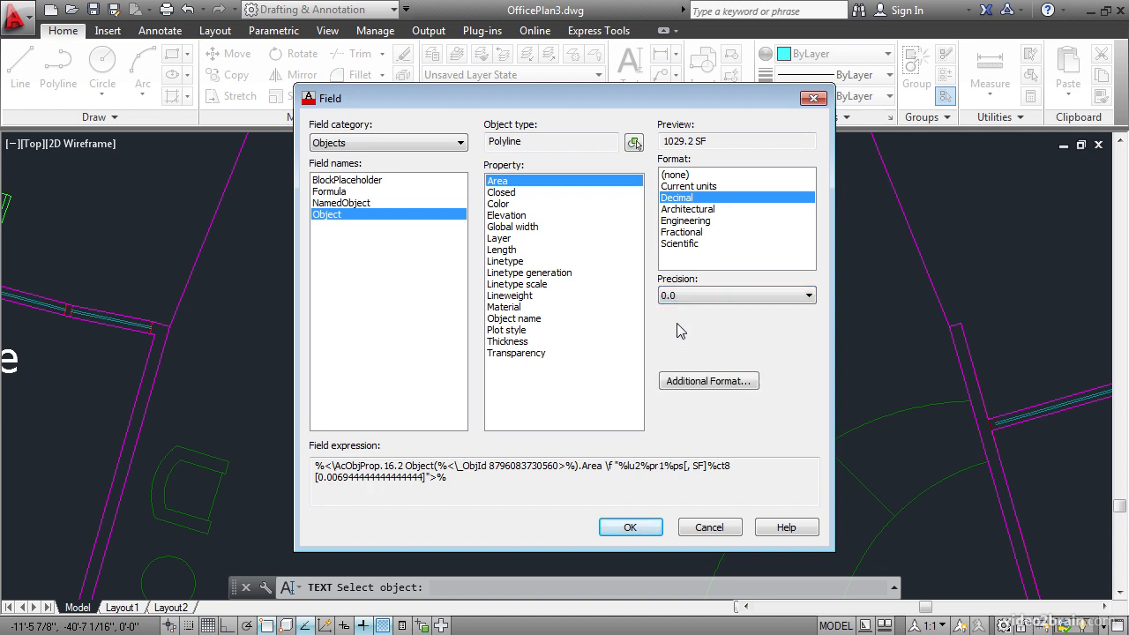
click(629, 525)
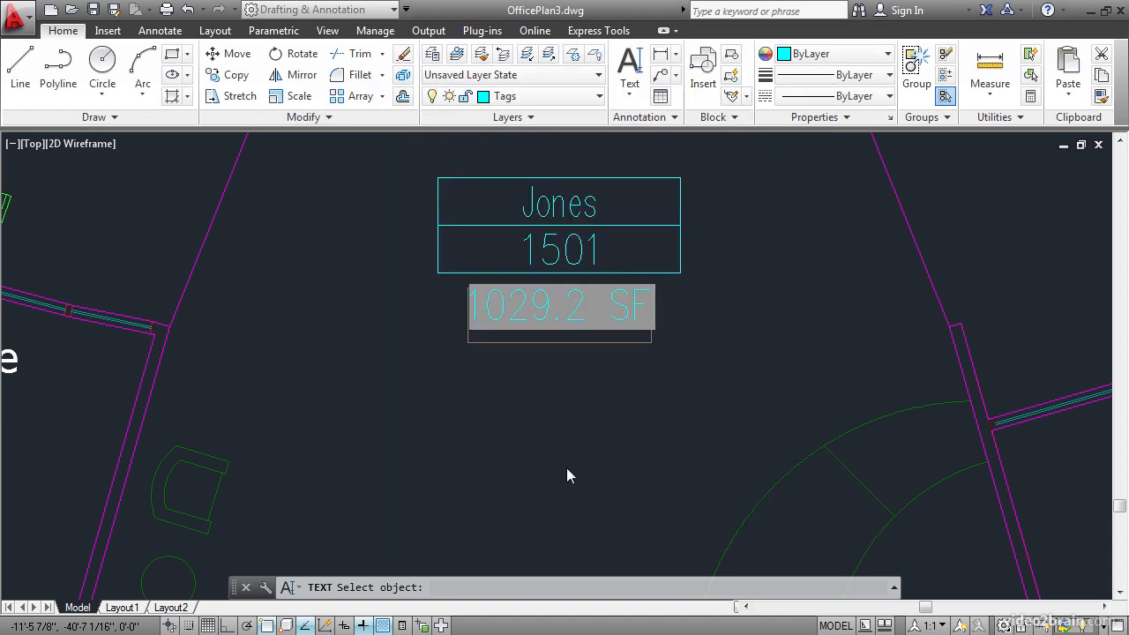
mouse_move(583, 417)
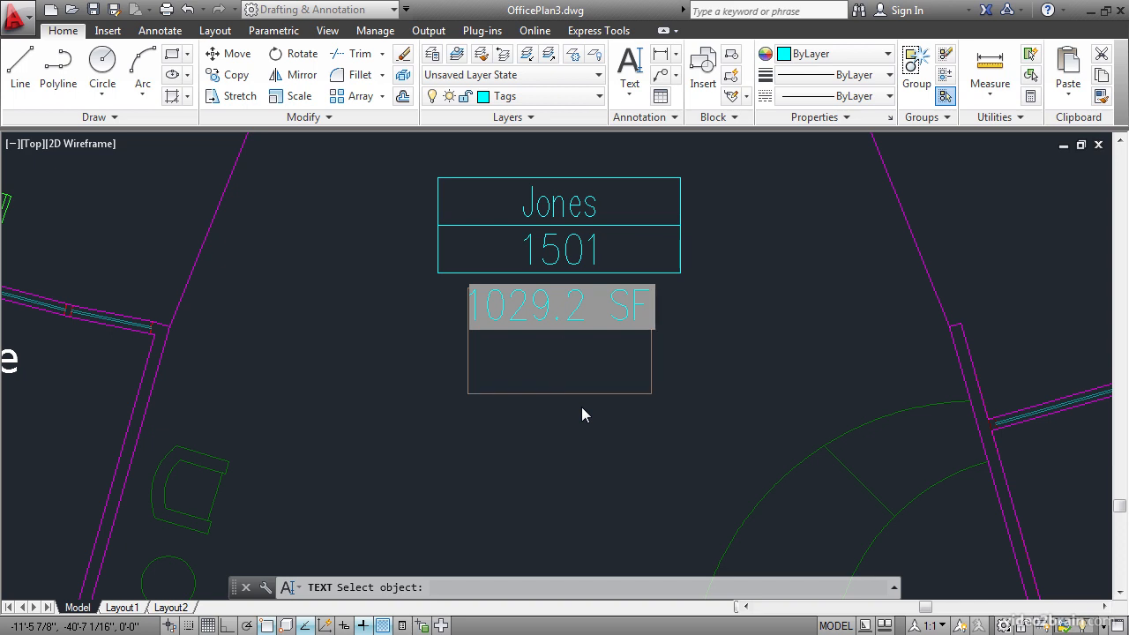
click(582, 406)
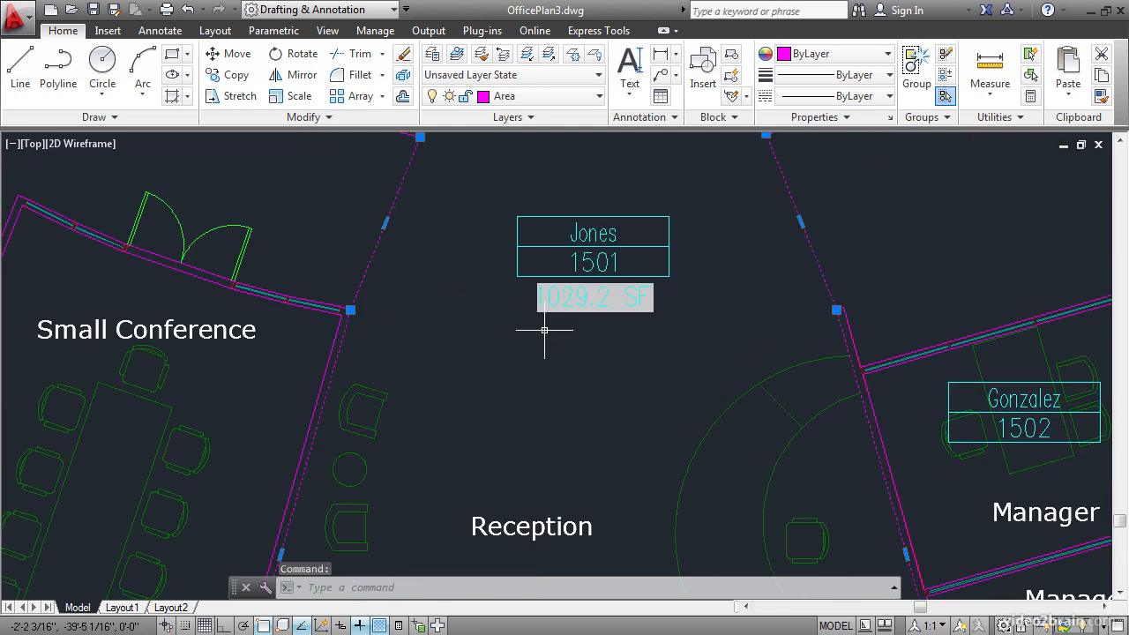
mouse_move(582, 326)
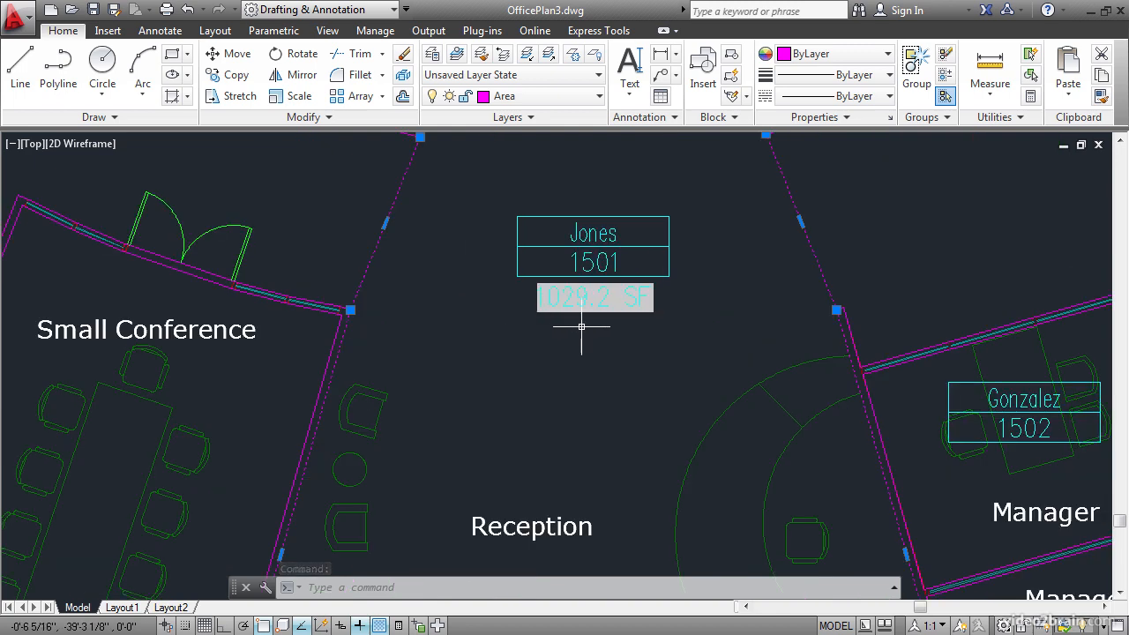
Step: Stretch the Area boundary vertex at the middle round column along its lower edge
scroll(down, 3)
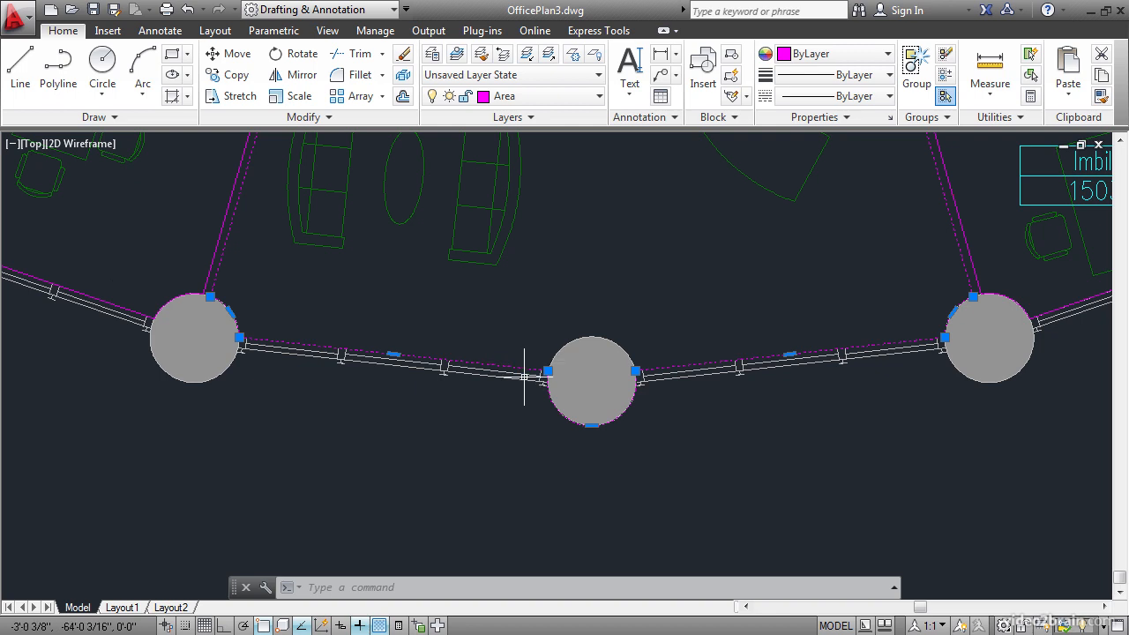
mouse_move(578, 476)
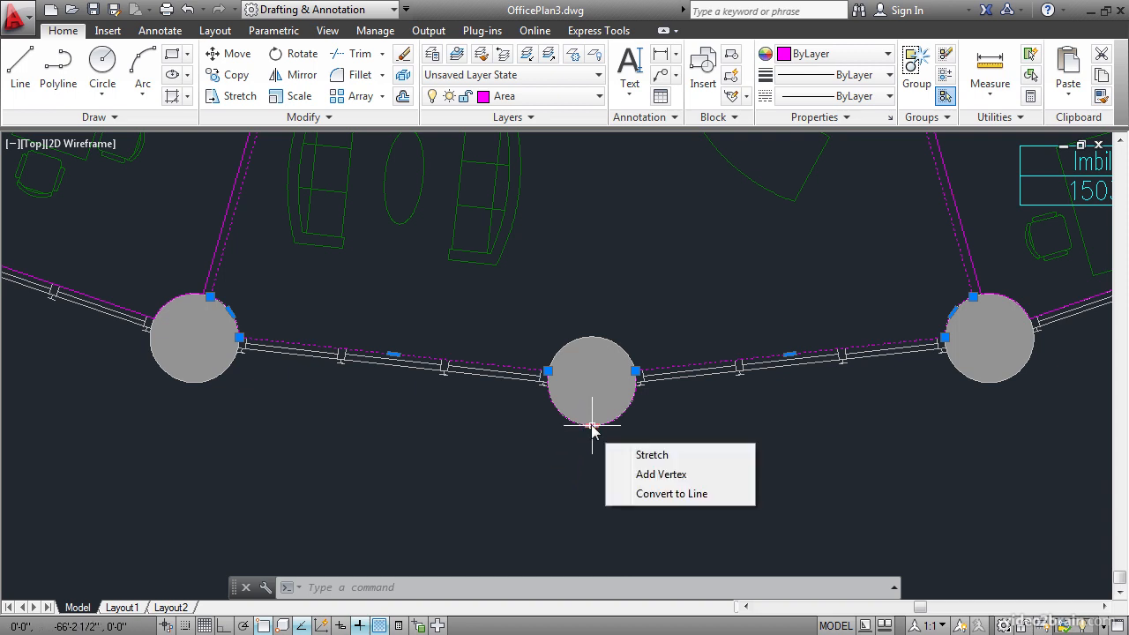
click(653, 455)
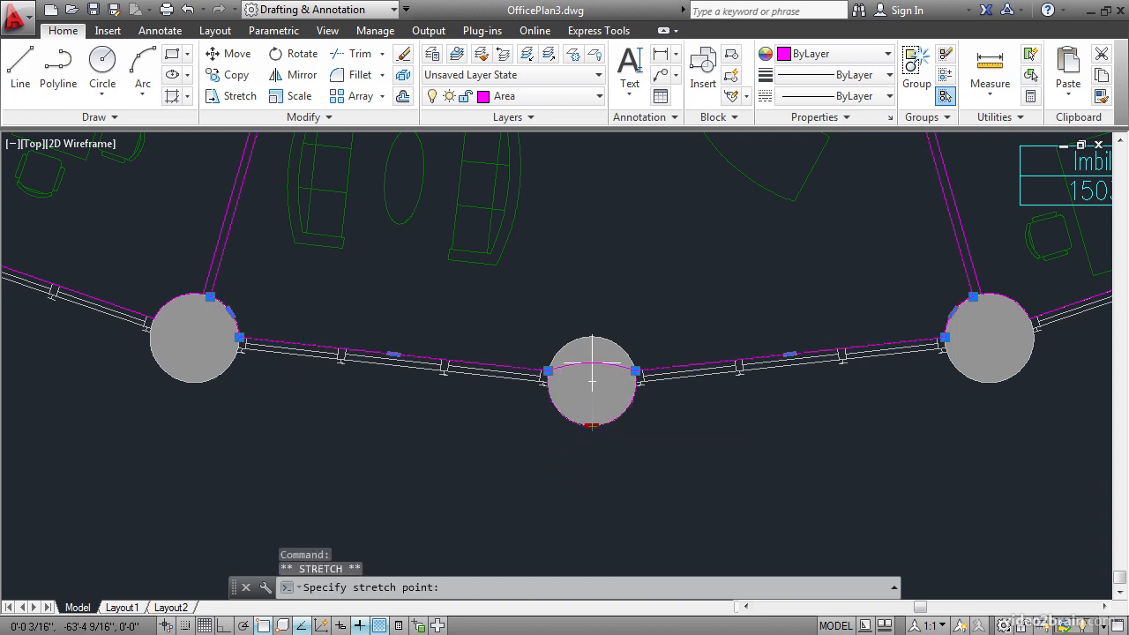
mouse_move(593, 335)
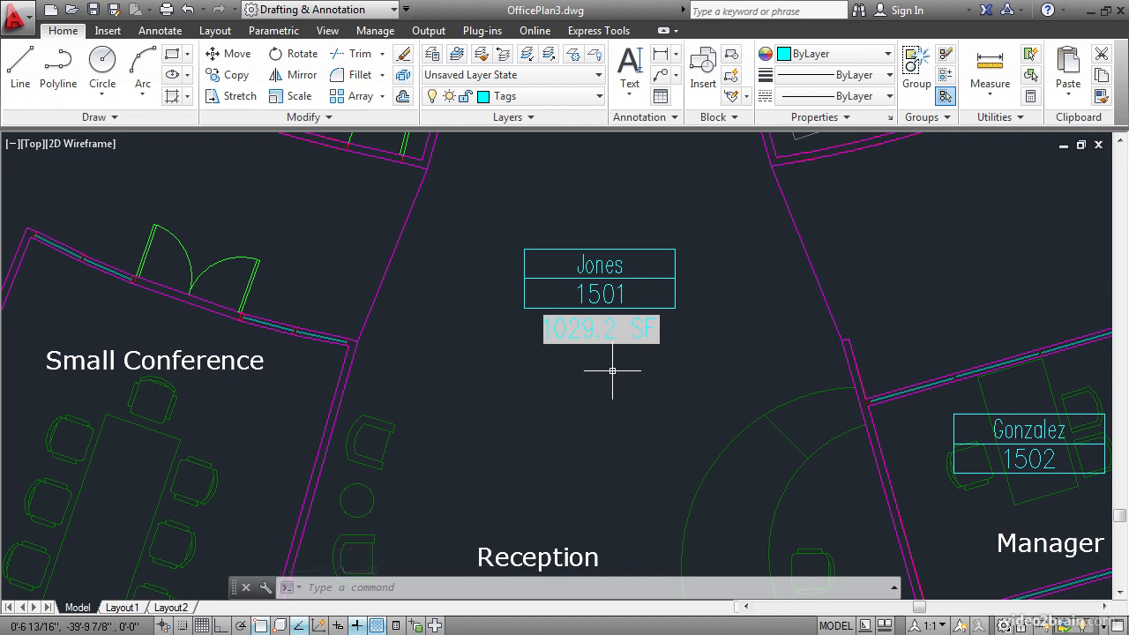
mouse_move(555, 382)
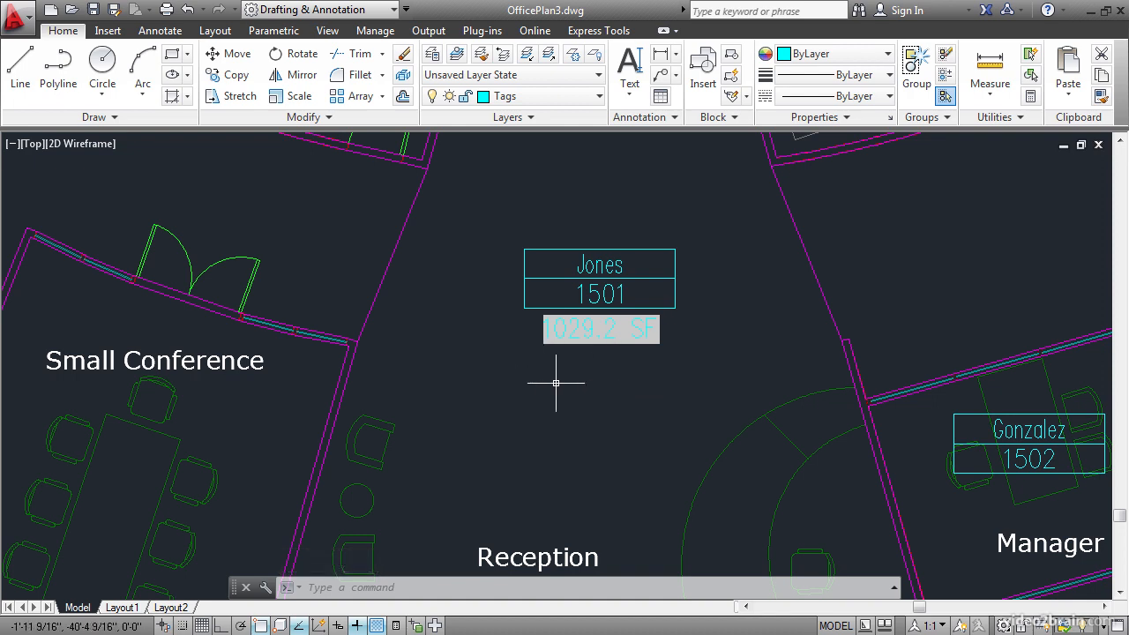
mouse_move(600, 395)
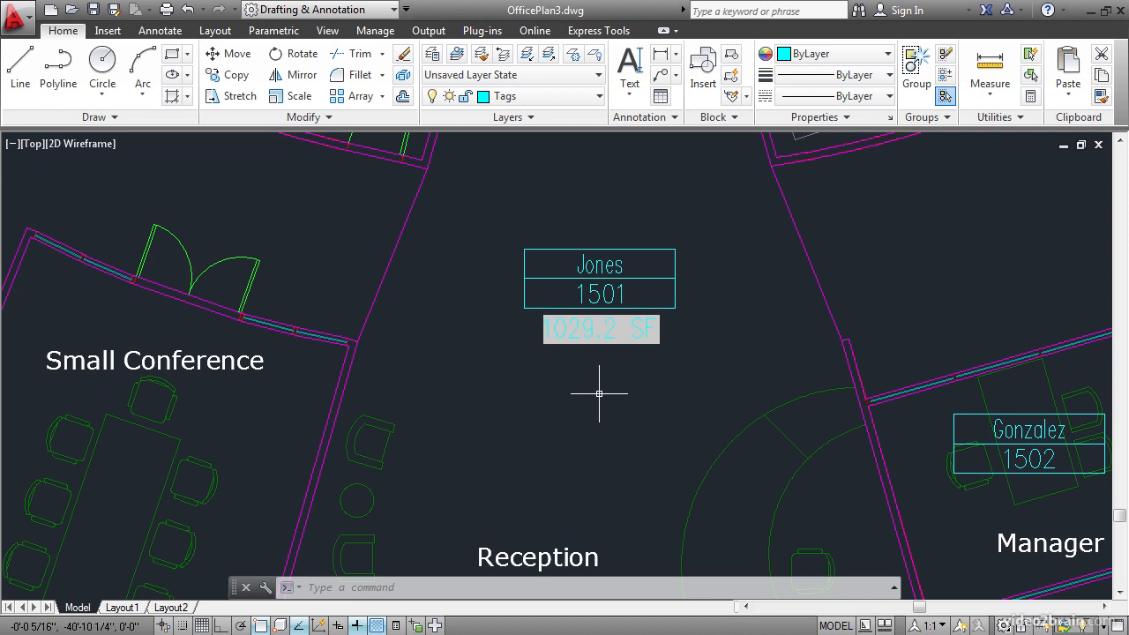
Step: Run REGEN so the area field updates to about 1016.6 SF
text(regen)
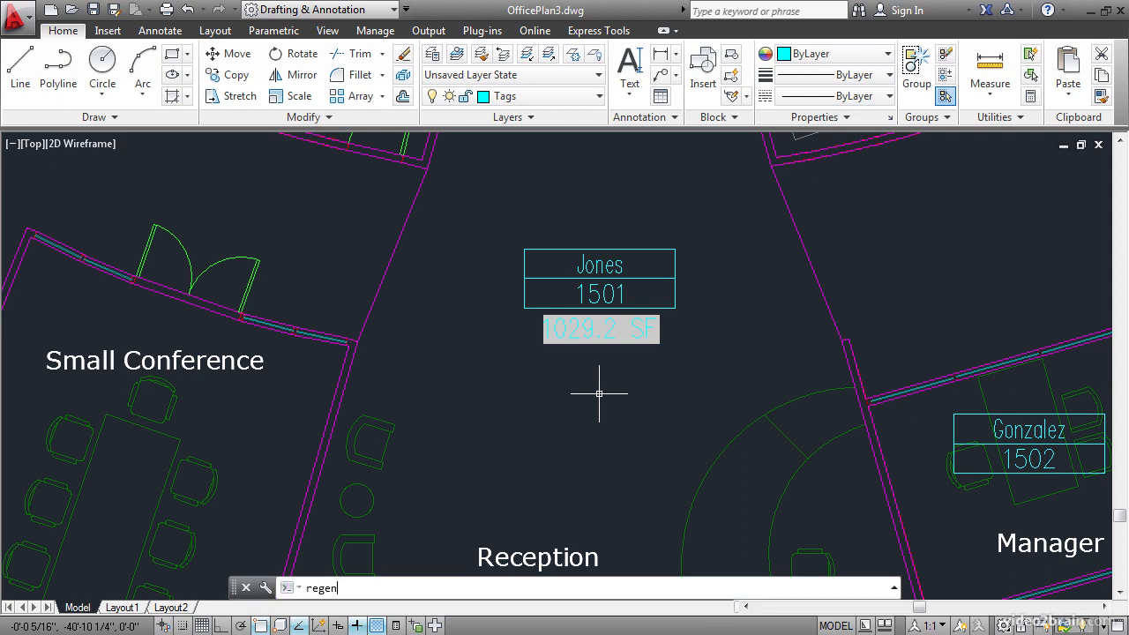
text(REGEN)
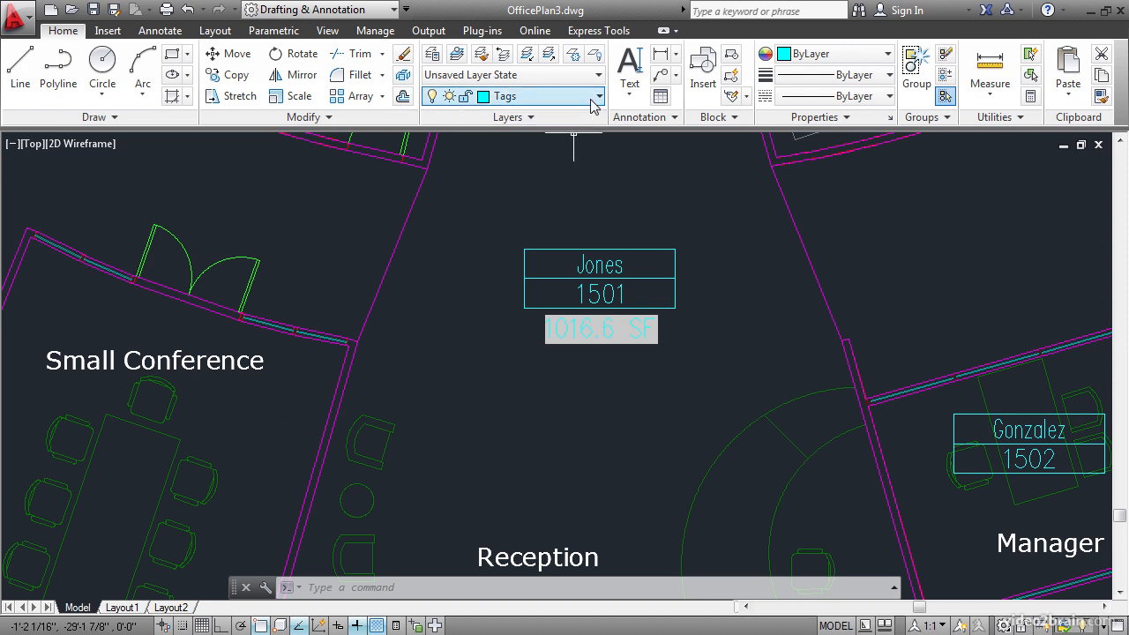
Step: Turn off the Area layer from the Home ribbon Layer dropdown, hiding the boundary outlines
click(596, 95)
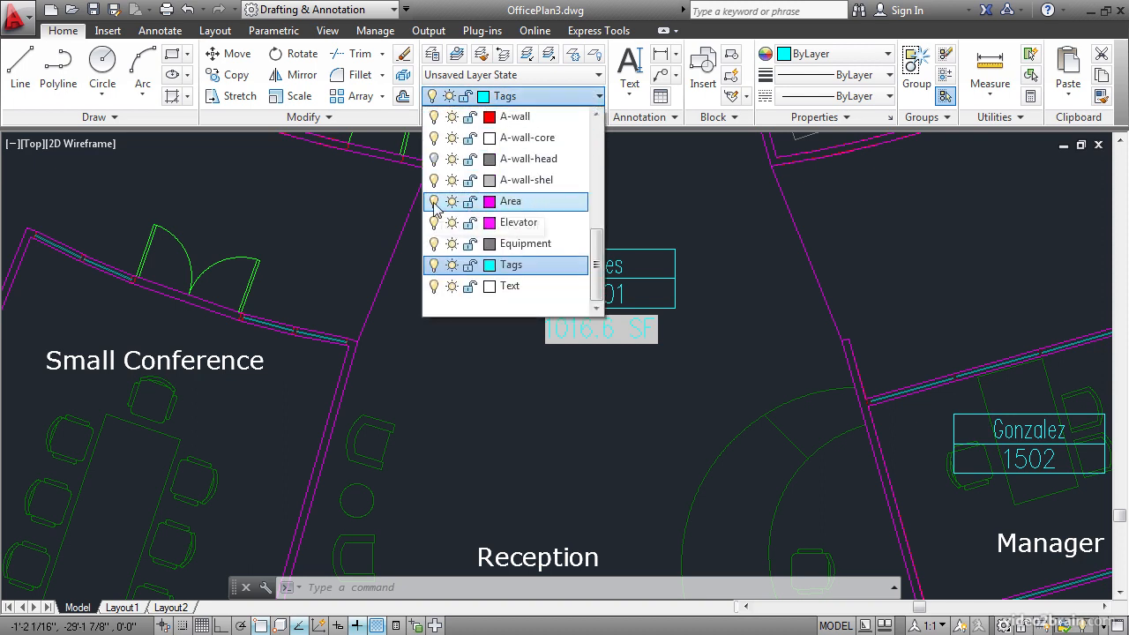
click(434, 201)
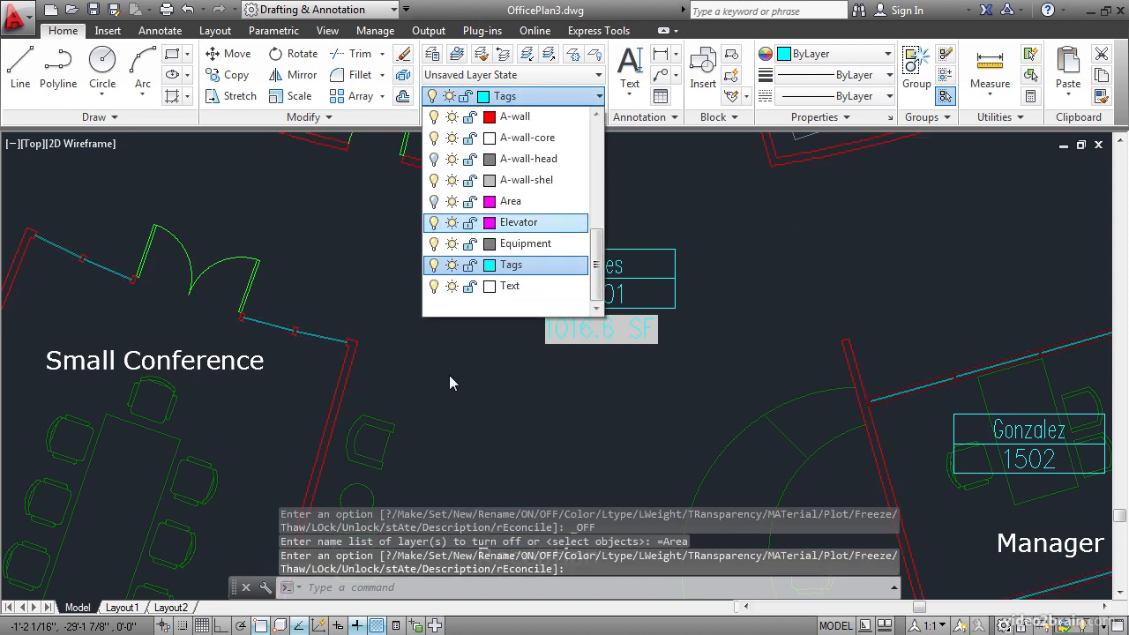